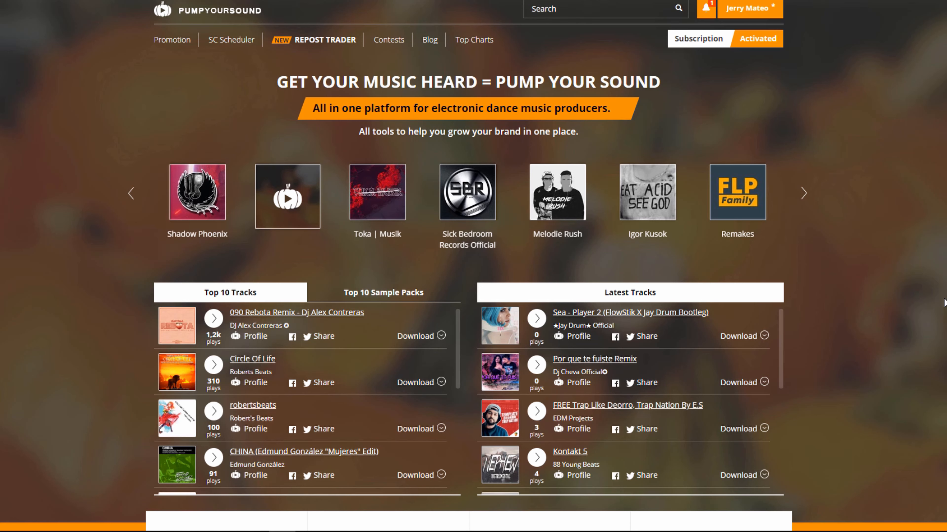
# Go to the SC Scheduler page from the top navigation
pyautogui.click(231, 40)
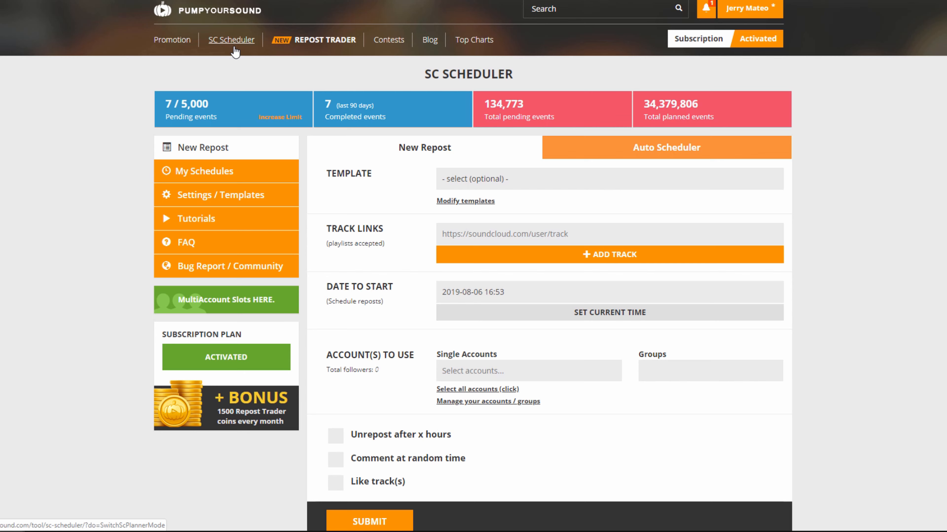
pyautogui.moveTo(245, 155)
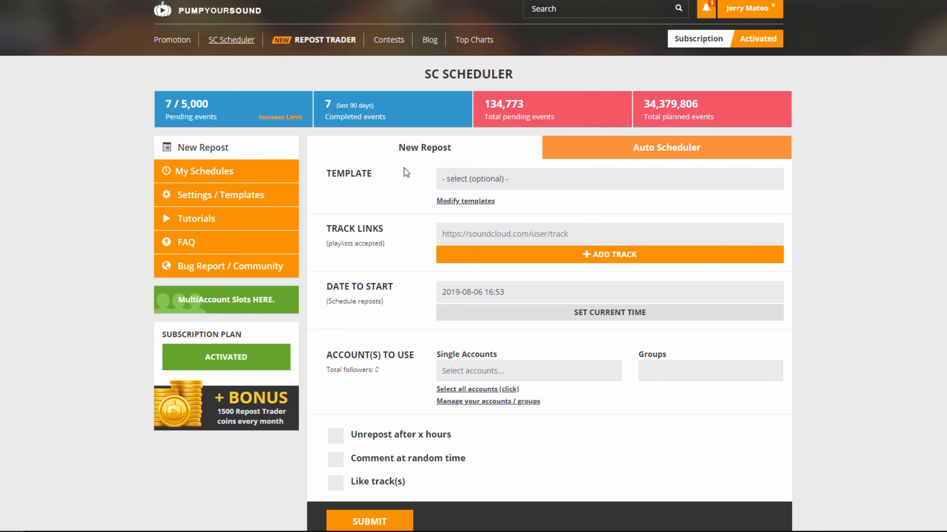
pyautogui.moveTo(387, 226)
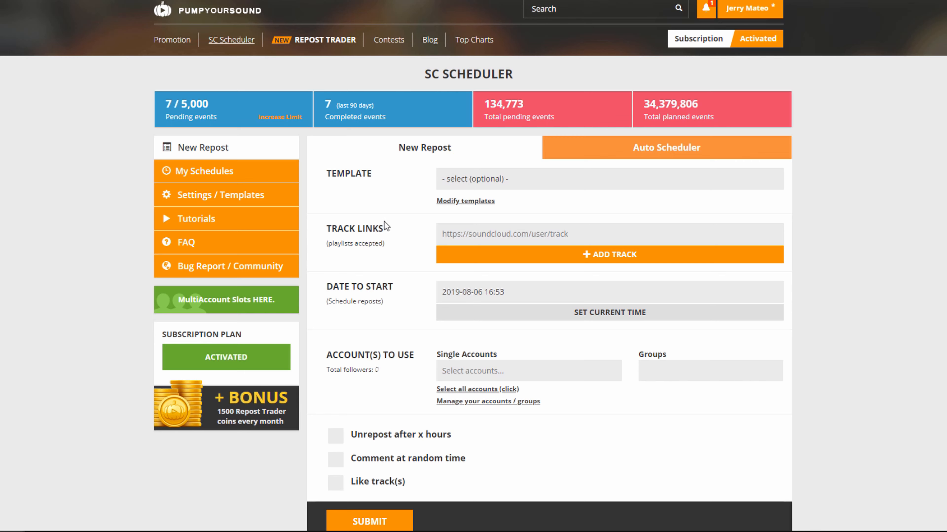
pyautogui.moveTo(368, 259)
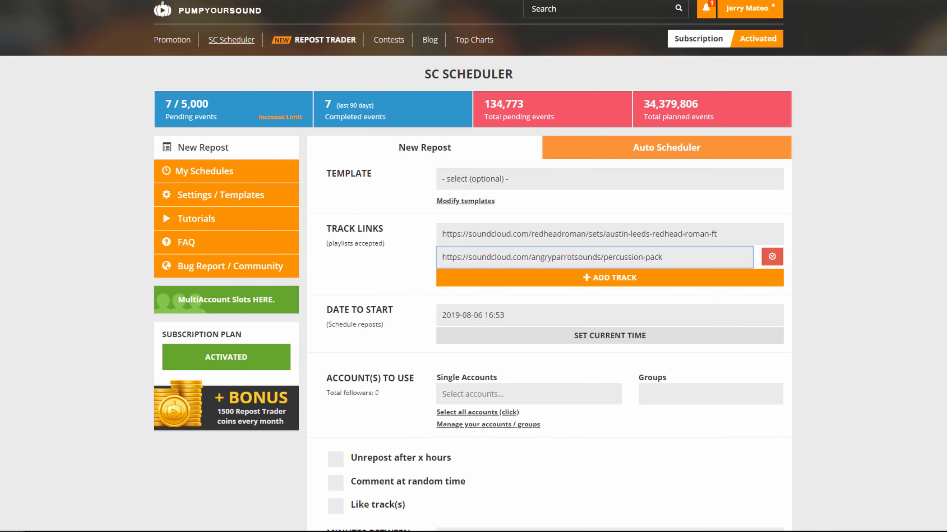
pyautogui.moveTo(569, 342)
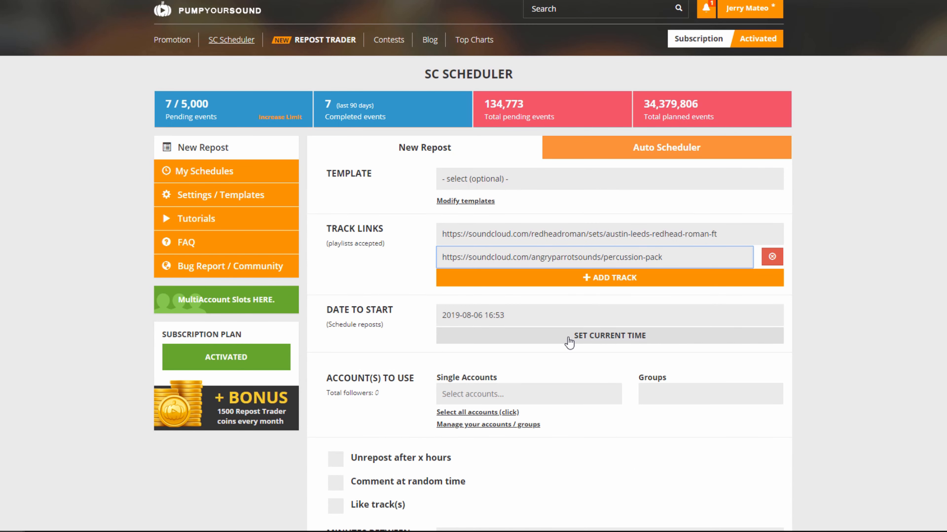
# Set the repost start date to the current time
pyautogui.click(610, 315)
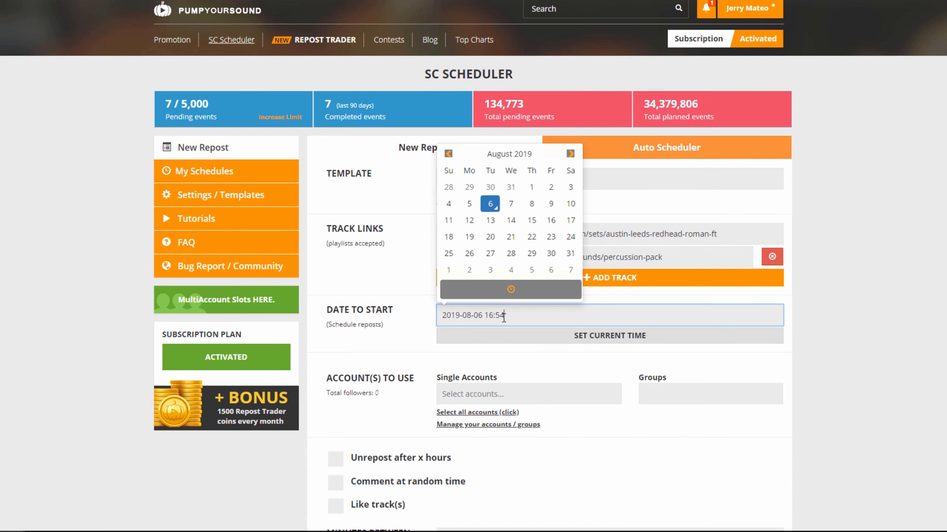
pyautogui.click(608, 336)
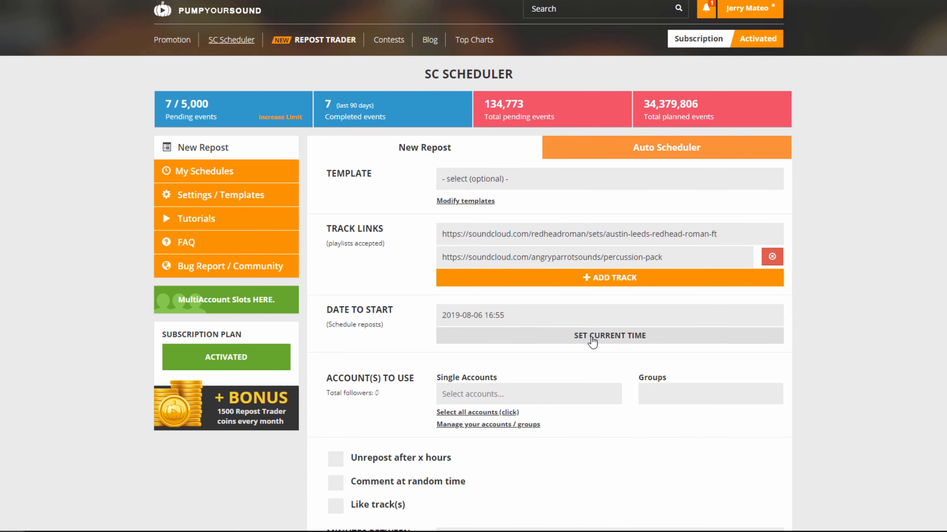
pyautogui.scroll(-3)
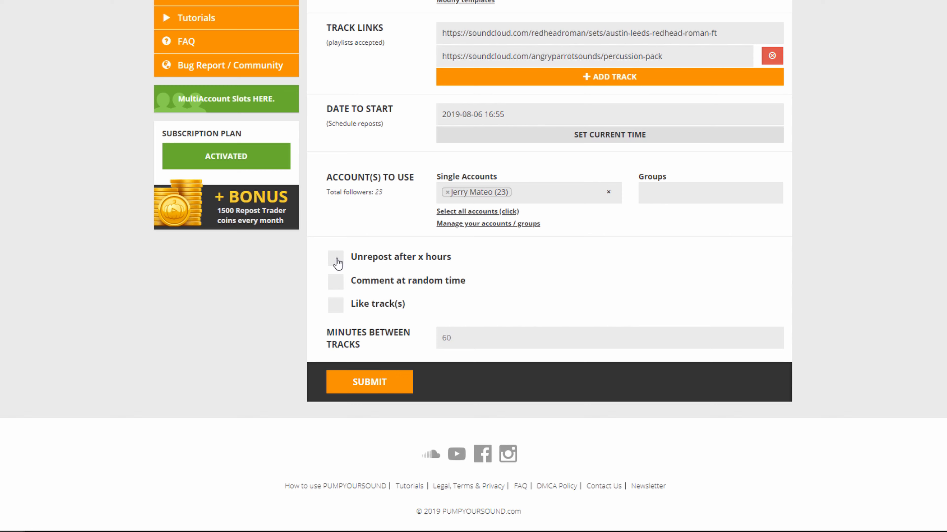
# Enable unrepost after 10 hours, comment Dope, like tracks, 120 minutes apart, and submit
pyautogui.click(335, 258)
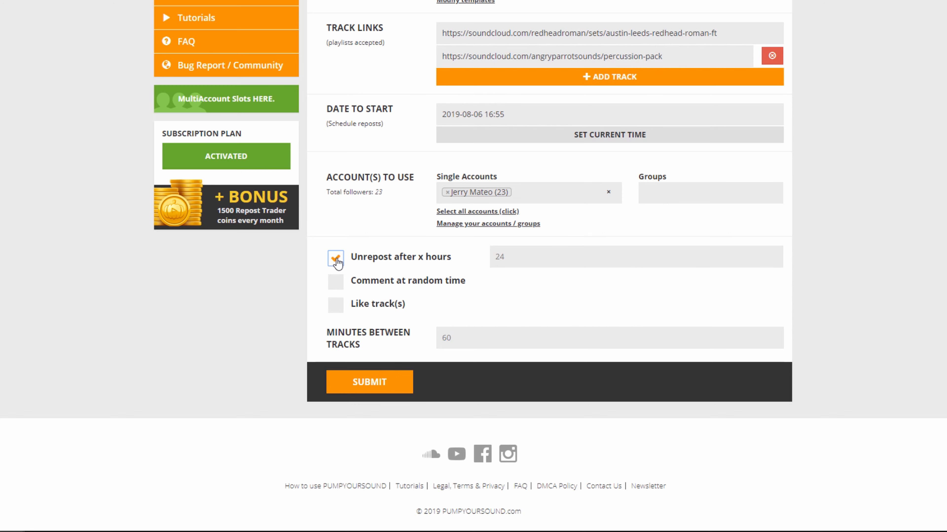
pyautogui.click(336, 256)
pyautogui.write('10')
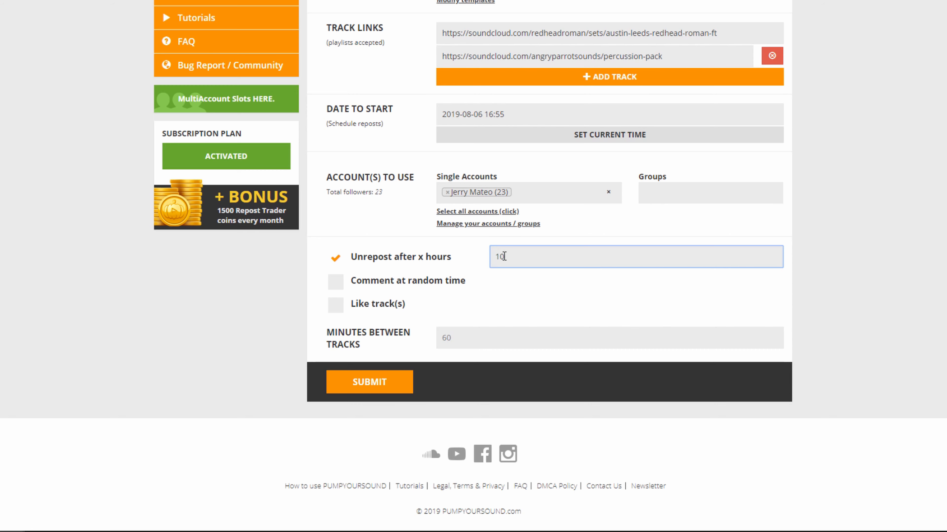
pyautogui.click(335, 282)
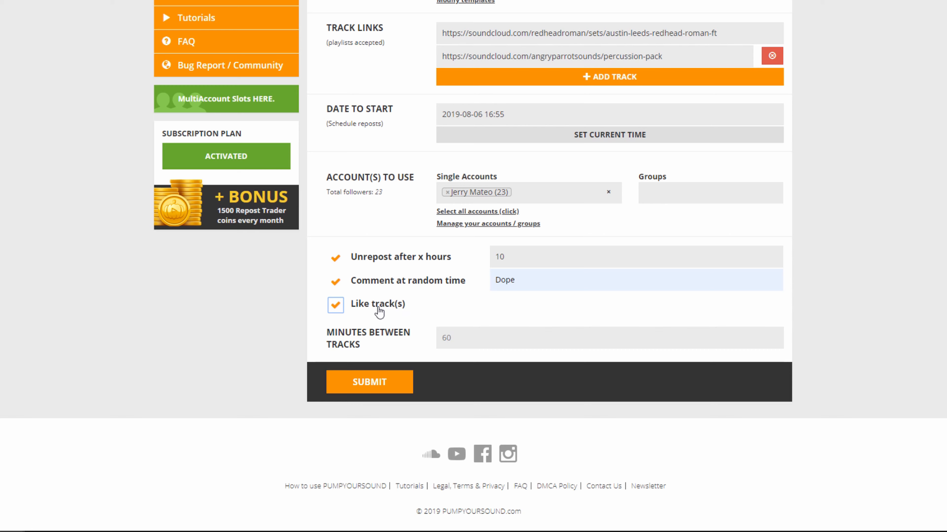
pyautogui.click(609, 337)
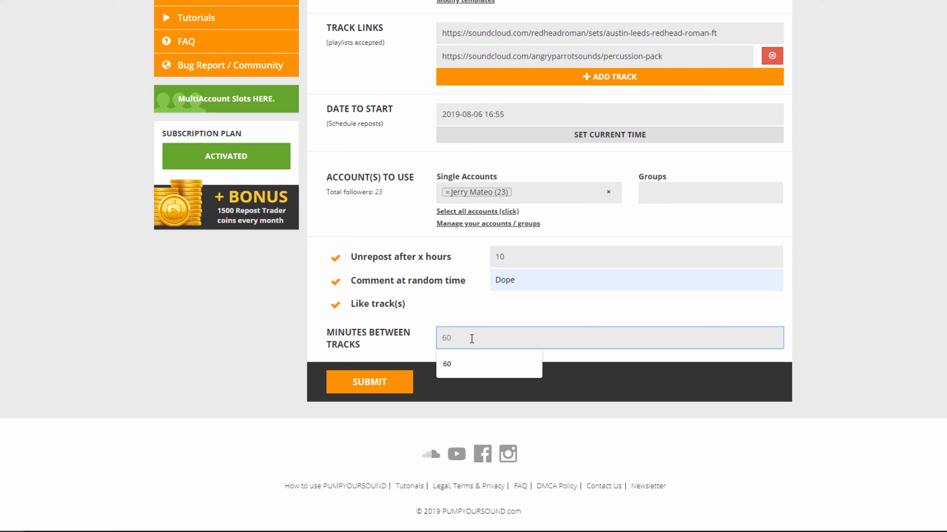
pyautogui.write('120')
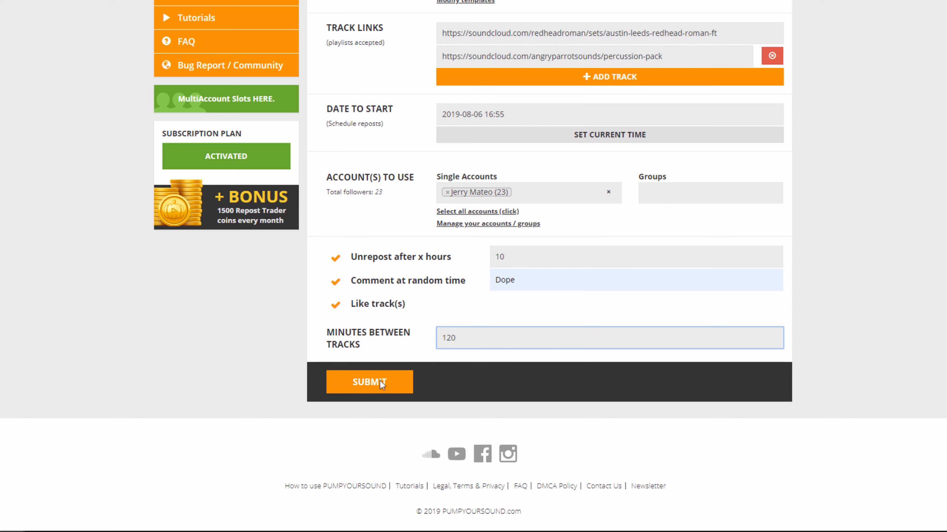
pyautogui.click(368, 382)
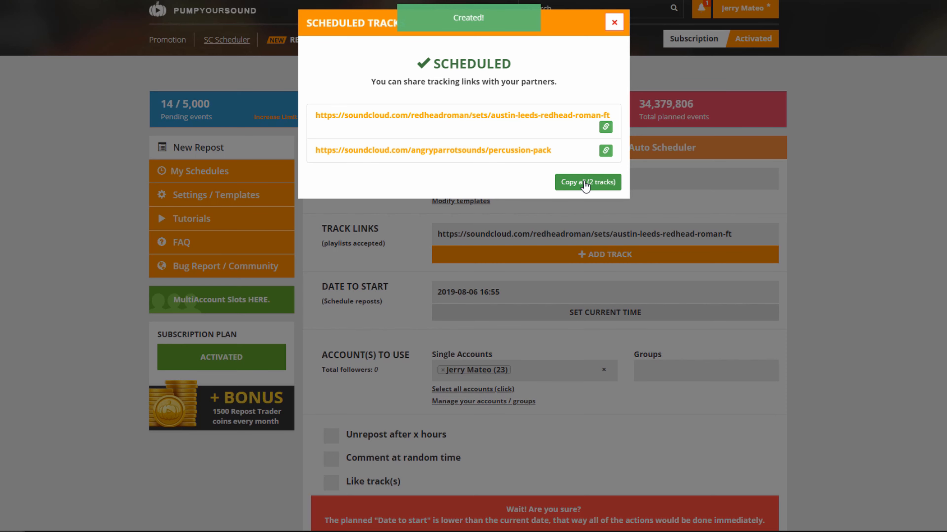
# Copy all tracking links for the 2 scheduled tracks
pyautogui.click(587, 182)
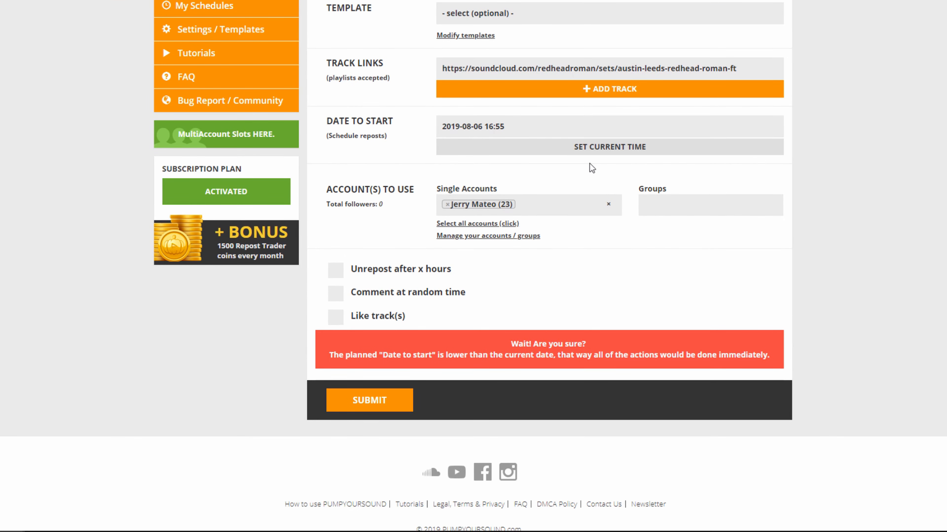
pyautogui.moveTo(583, 164)
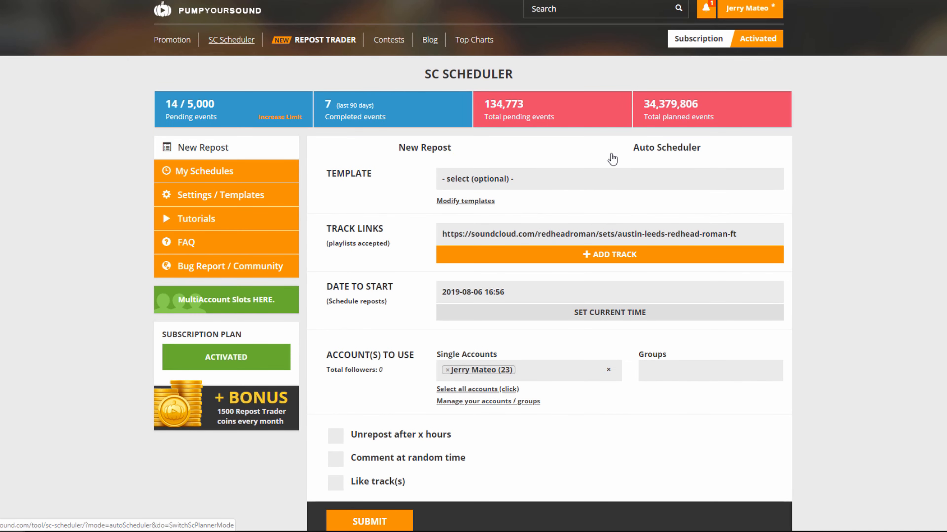
# In Auto Scheduler, enter the redheadroman edn-up-in-you link and enable liking the track
pyautogui.click(425, 147)
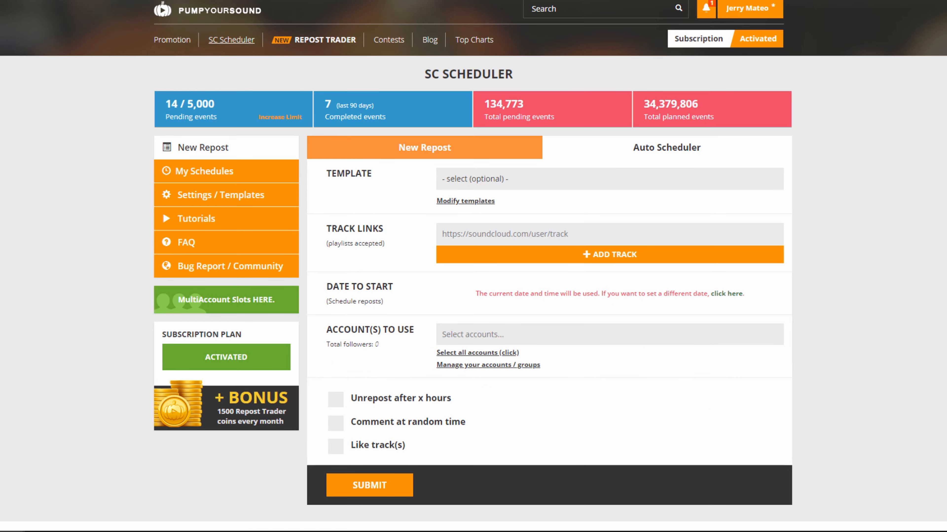
pyautogui.write('https://soundcloud.com/redheadroman/edn-up-in-you')
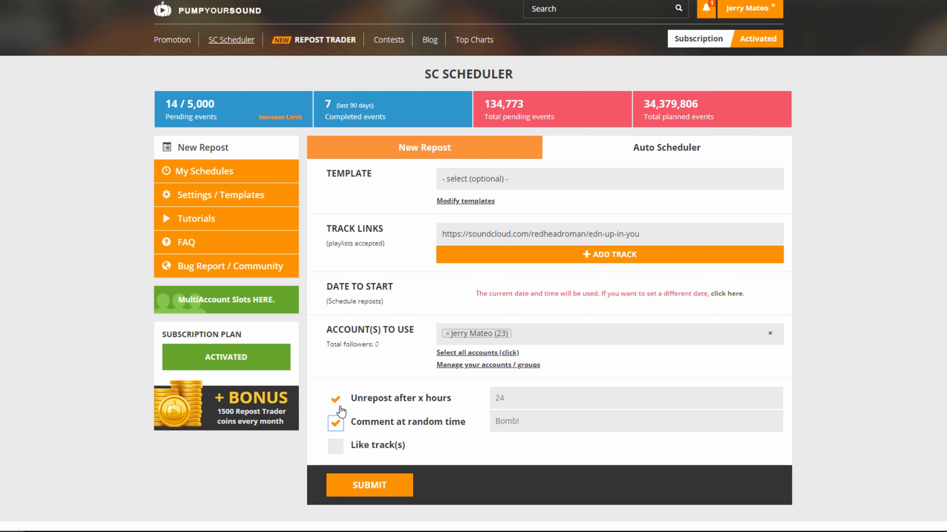
pyautogui.click(336, 446)
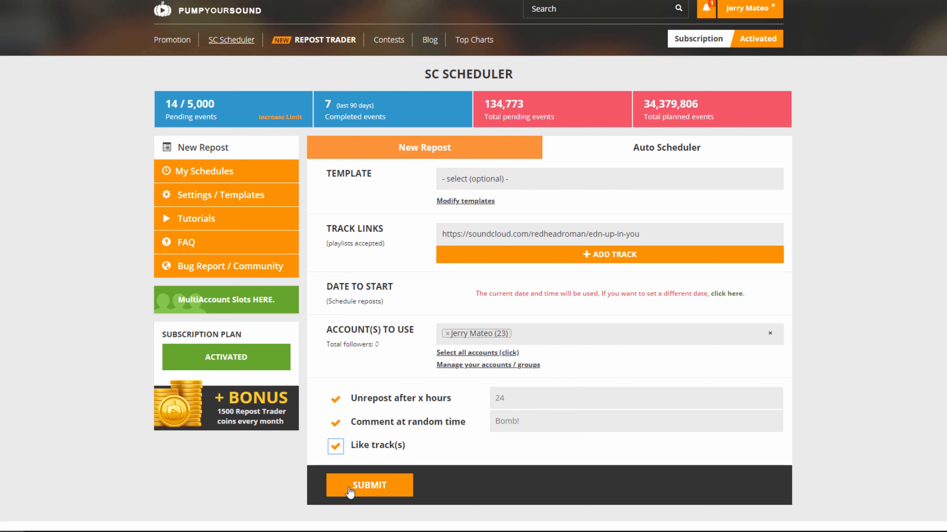
# Submit the auto-scheduled repost and move to the pending schedules list
pyautogui.click(368, 485)
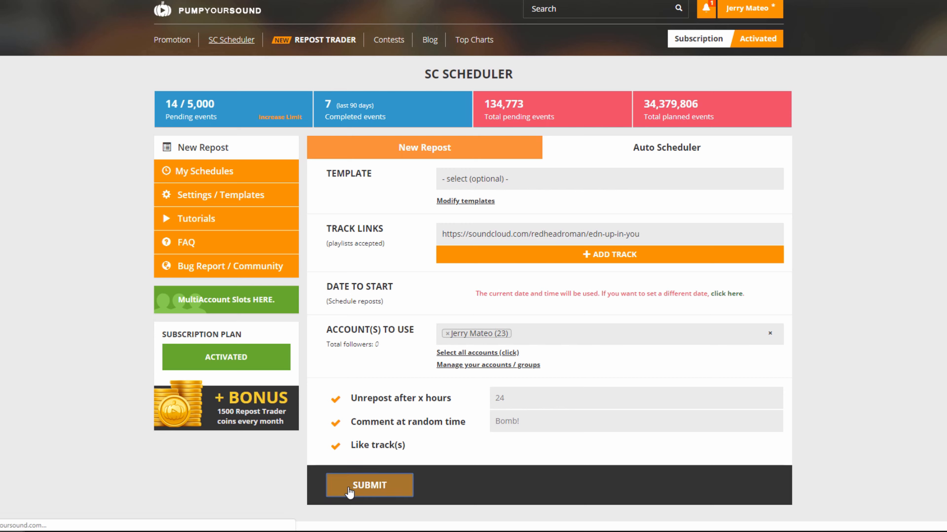
pyautogui.click(369, 485)
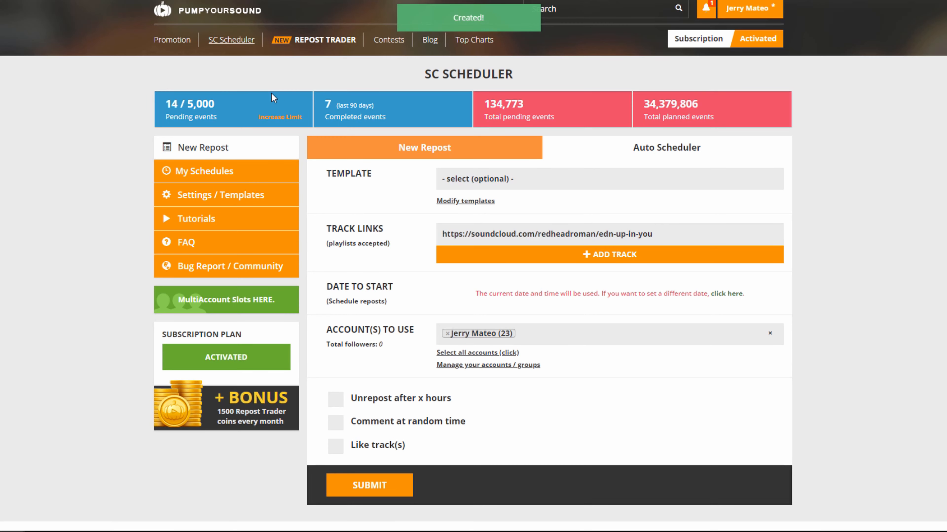
pyautogui.moveTo(182, 115)
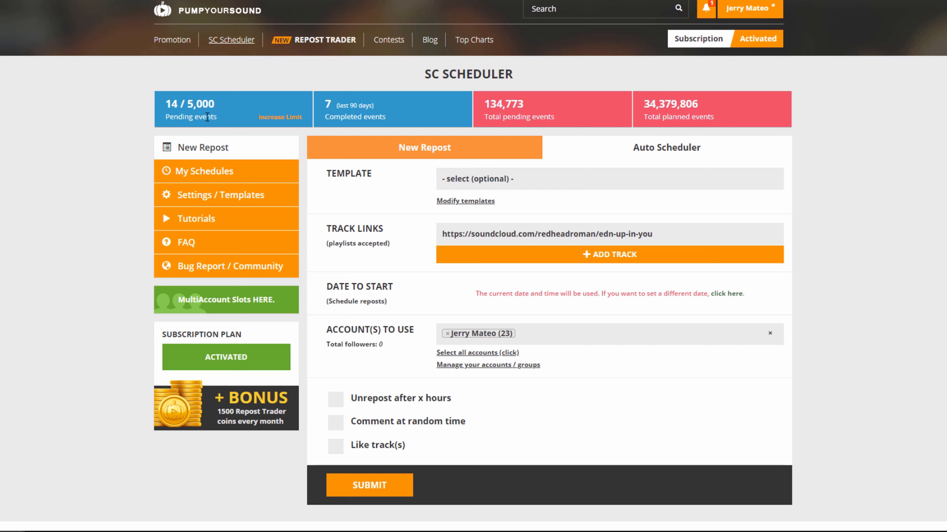
pyautogui.moveTo(253, 119)
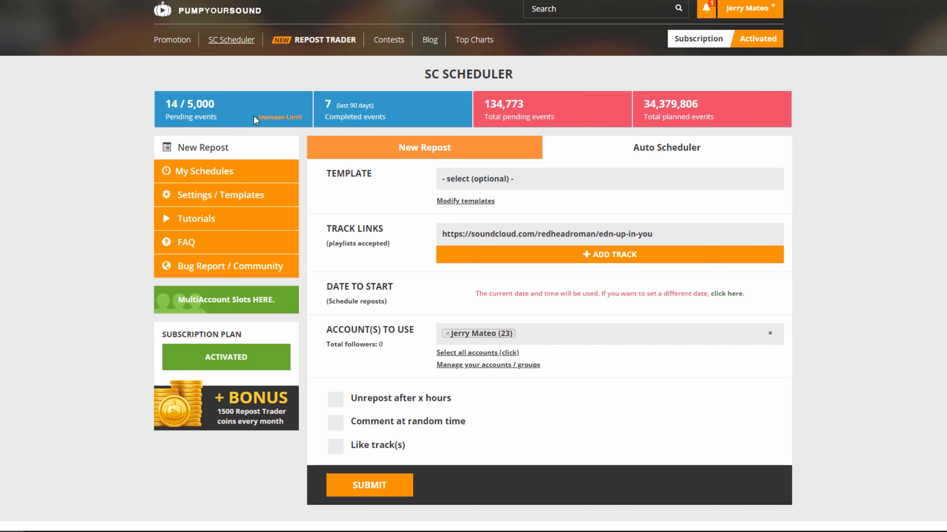
pyautogui.click(204, 171)
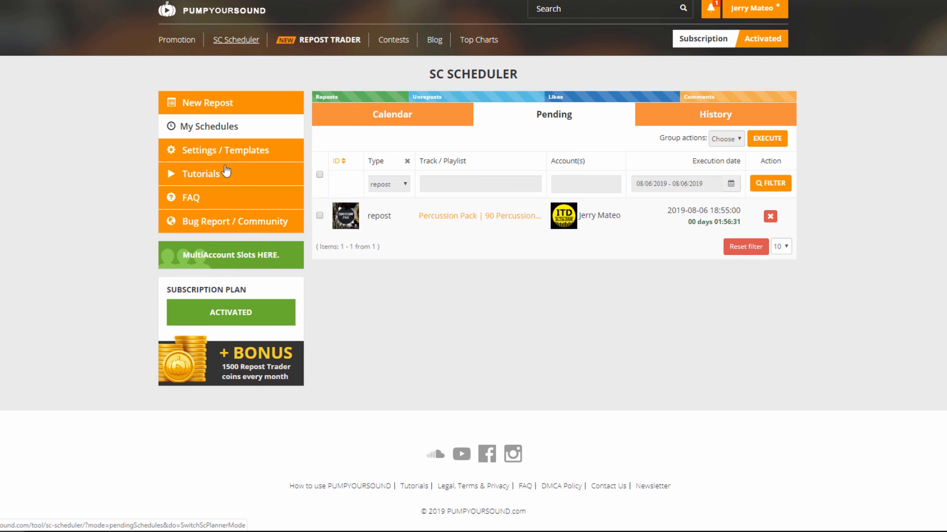
# Check the calendar in day-list view and back in whole-month view
pyautogui.click(391, 113)
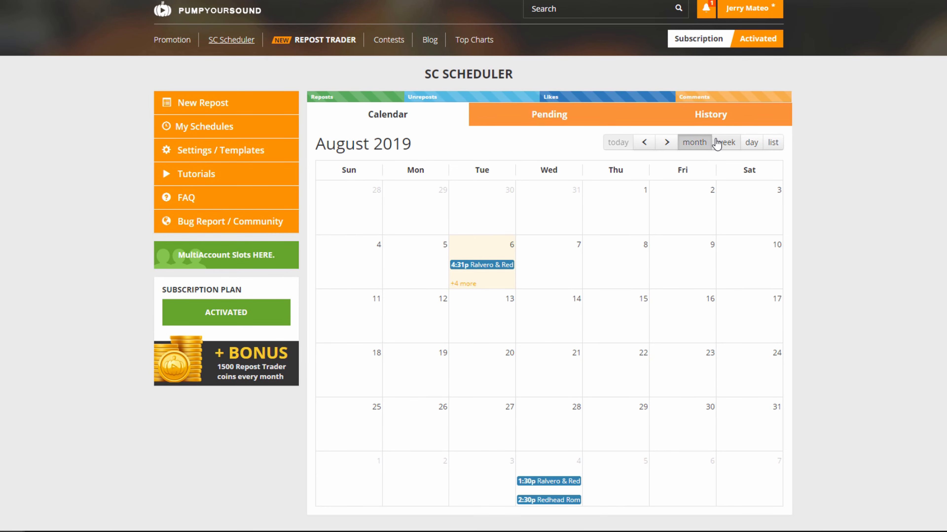
pyautogui.click(773, 142)
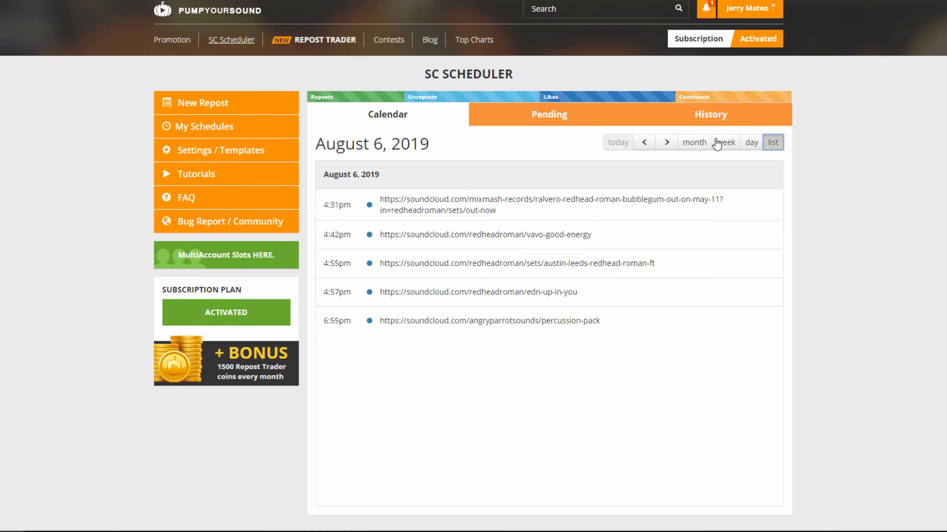
pyautogui.click(694, 143)
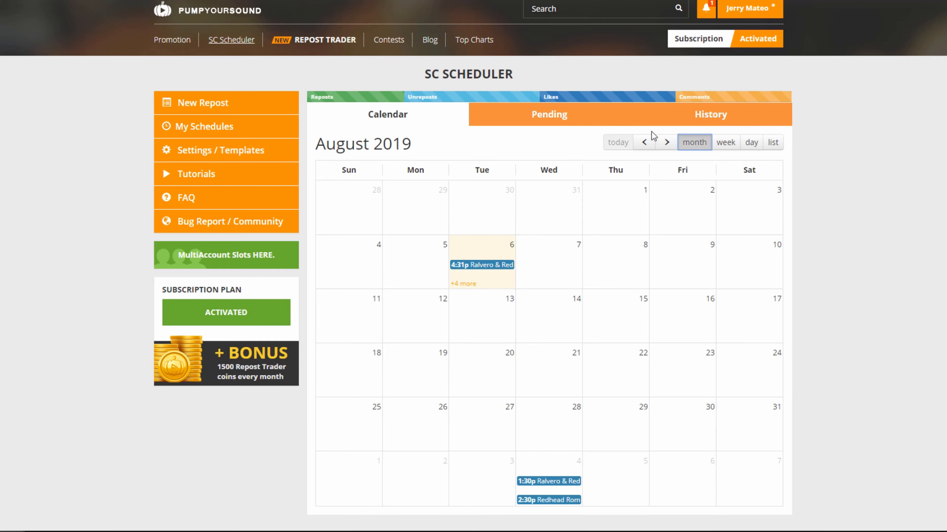
# Review the Pending queue and History, then go to the saved templates
pyautogui.click(549, 115)
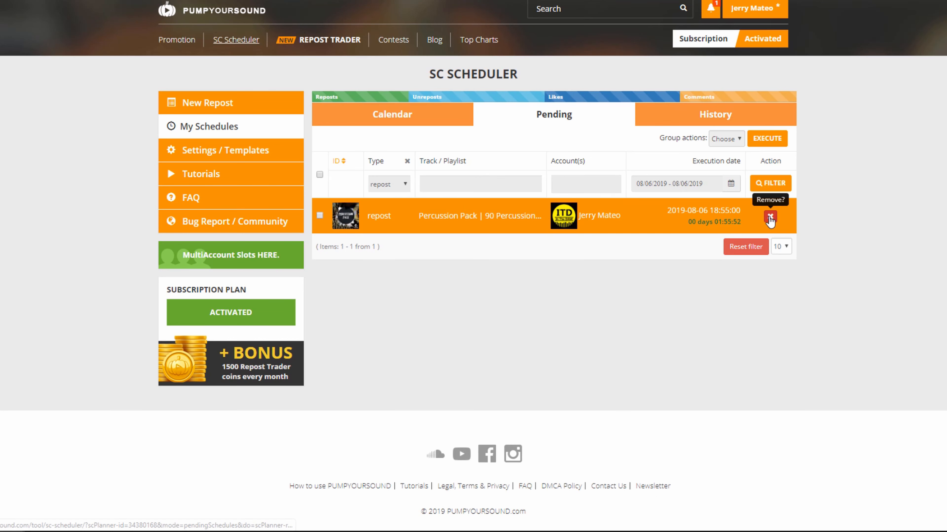
pyautogui.click(769, 219)
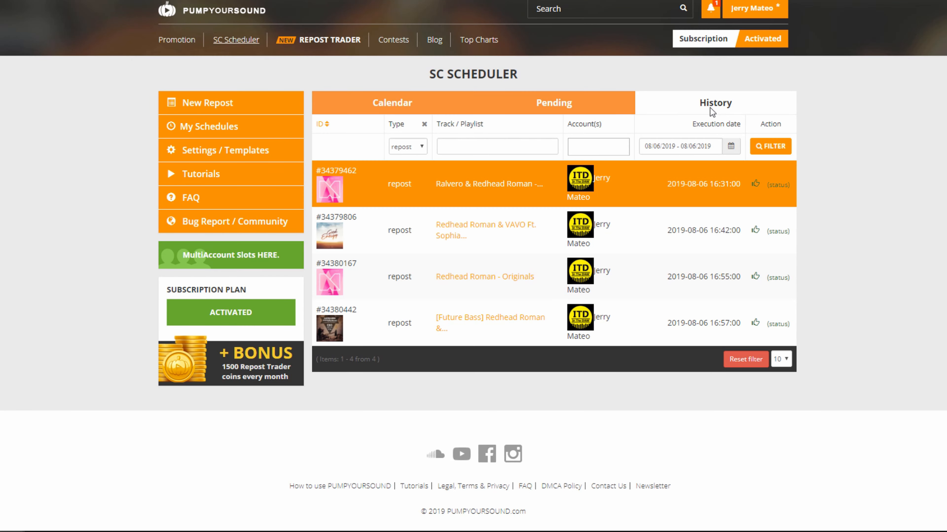
pyautogui.click(230, 150)
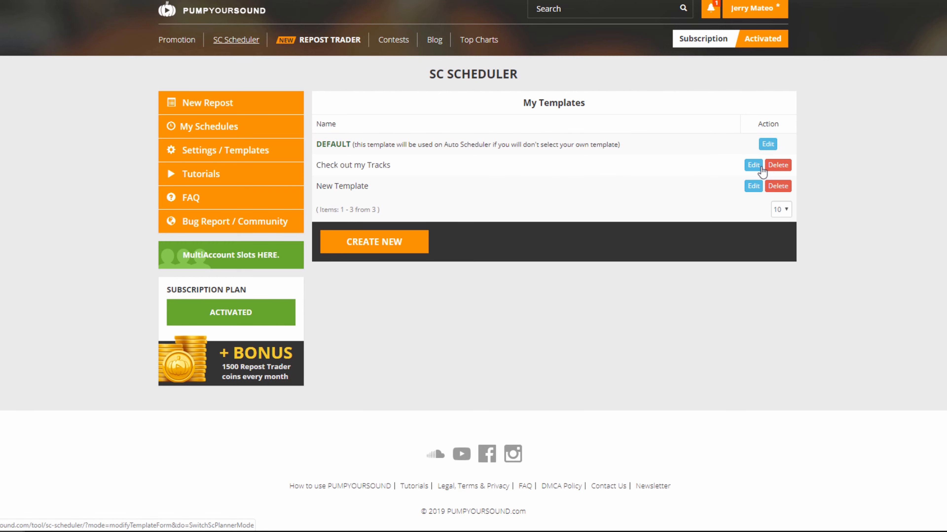
# Delete the Check out my Tracks and New Template templates and start a new template
pyautogui.click(778, 164)
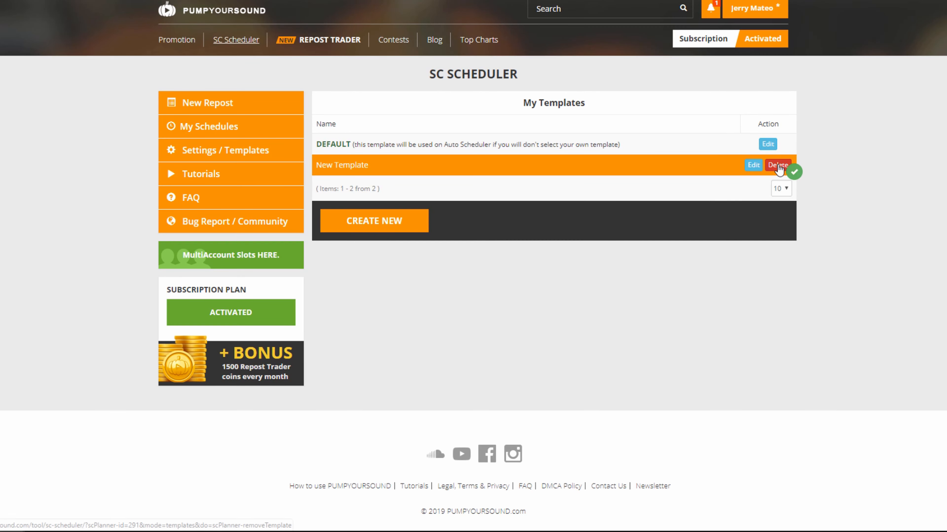
pyautogui.click(778, 165)
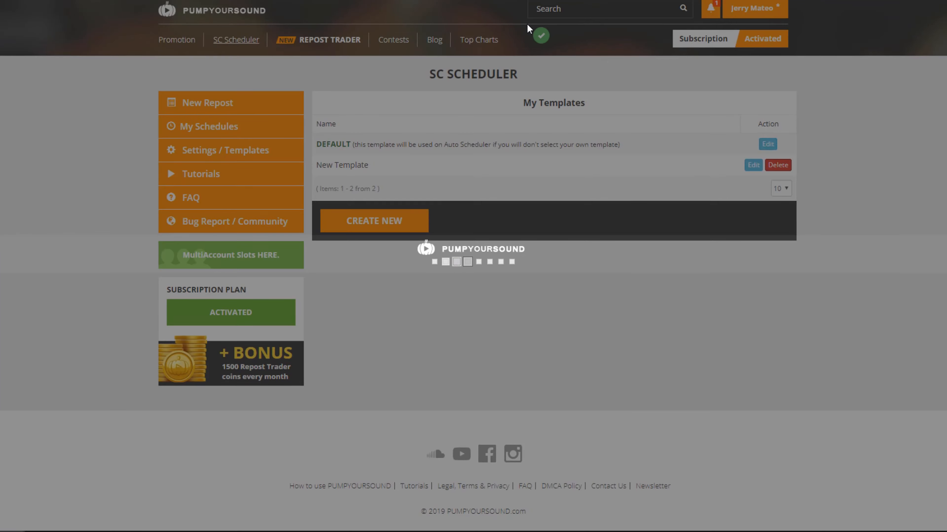
pyautogui.click(778, 164)
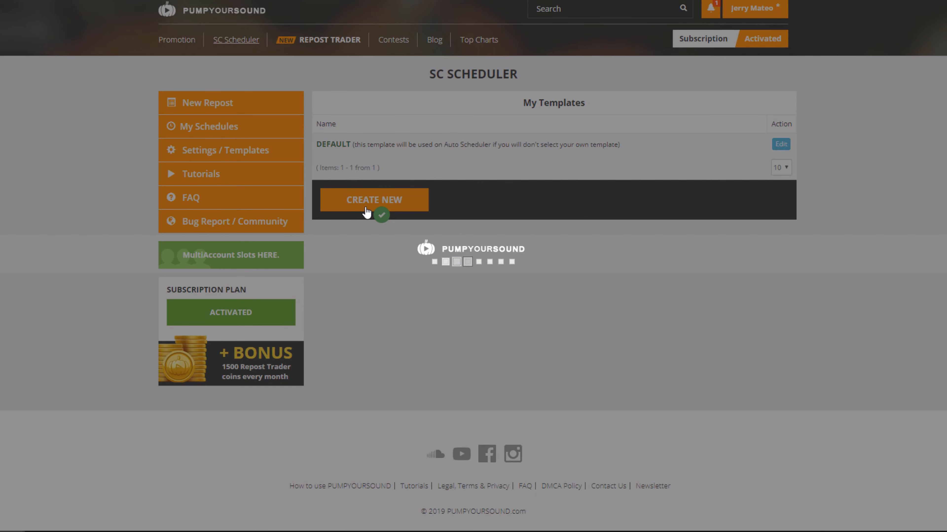
pyautogui.click(374, 200)
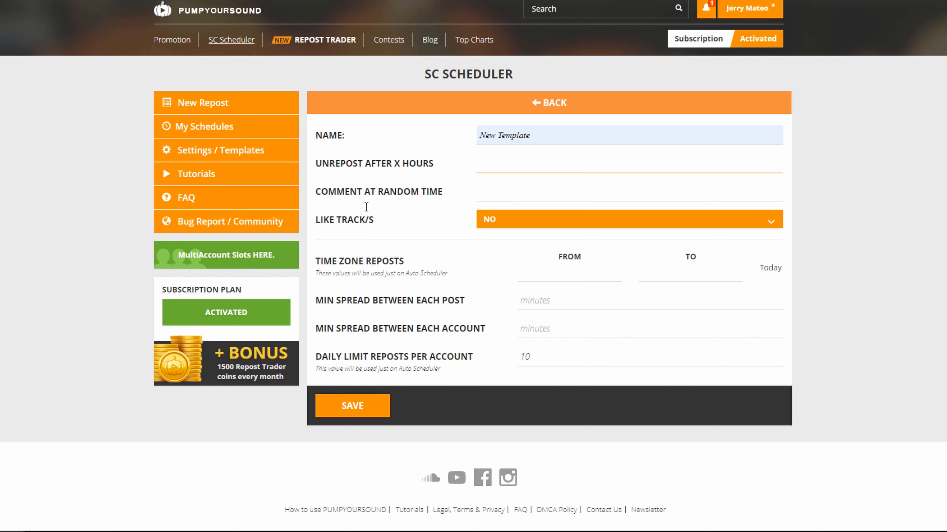
# Set unrepost hours to 5 and the reposting window from 05:30 to 12:30
pyautogui.write('5')
pyautogui.click(629, 191)
pyautogui.write('Dope Track')
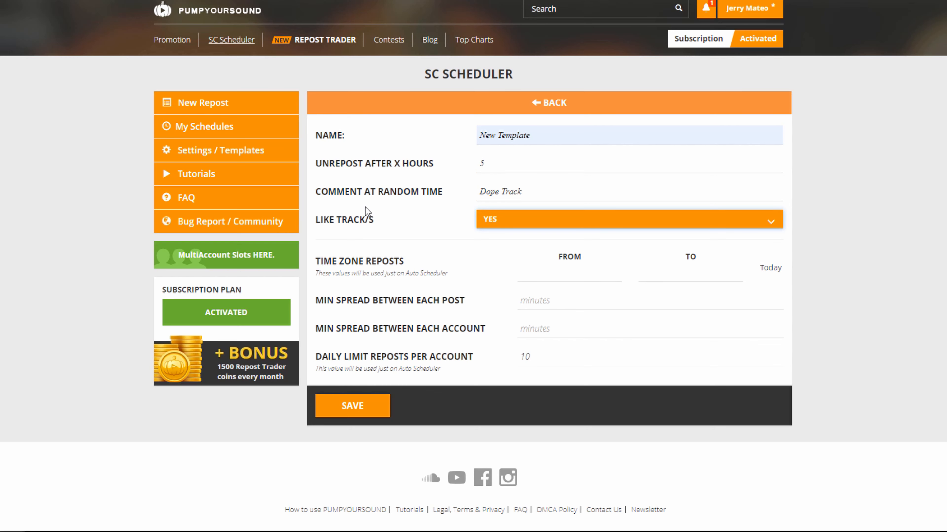
pyautogui.moveTo(366, 207)
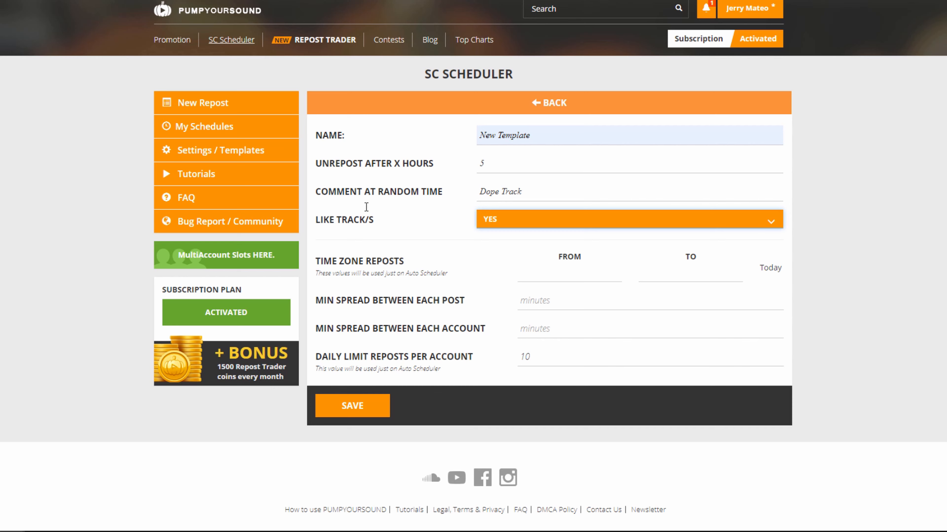
pyautogui.moveTo(564, 268)
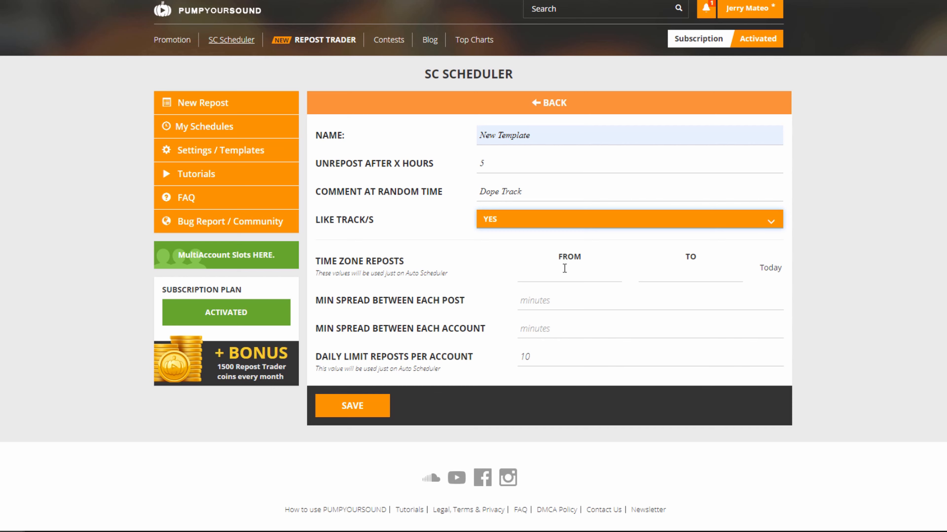
pyautogui.click(568, 271)
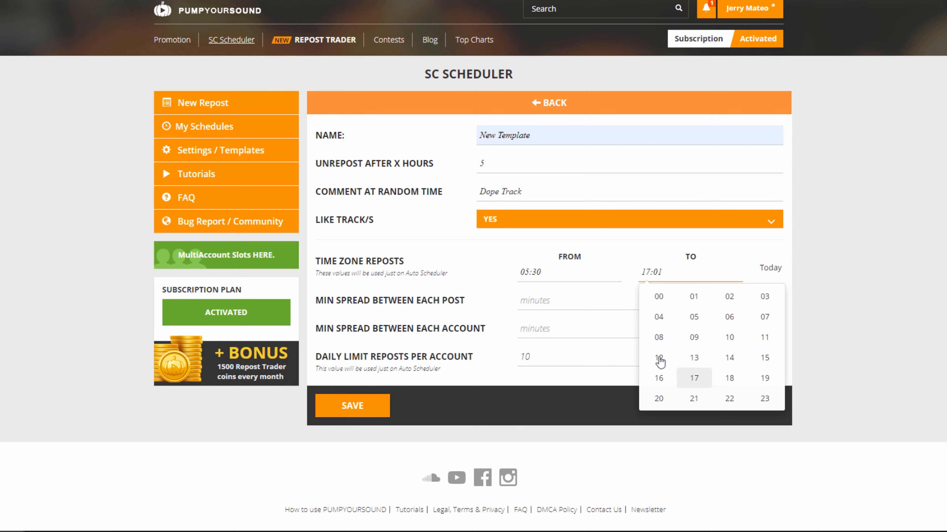
pyautogui.click(658, 358)
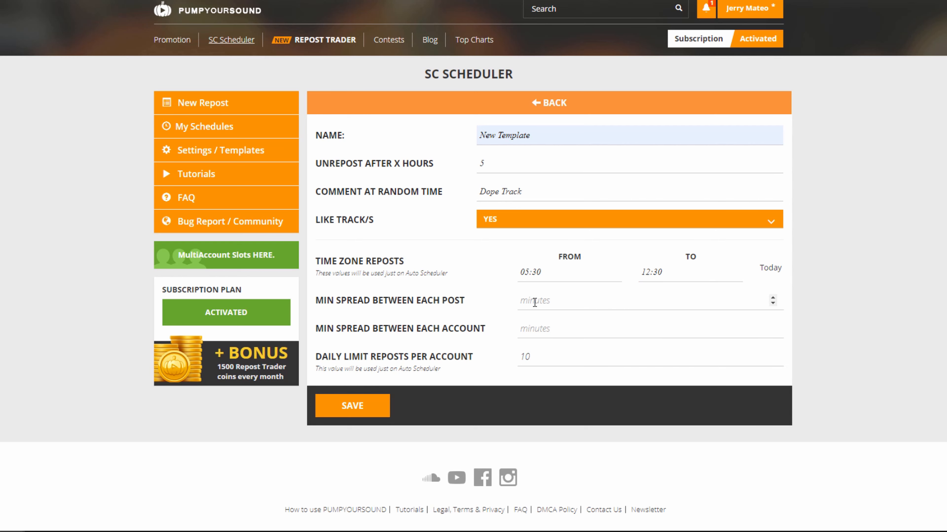
# Set the spreads to 120 and 60 minutes and save the new template
pyautogui.write('120')
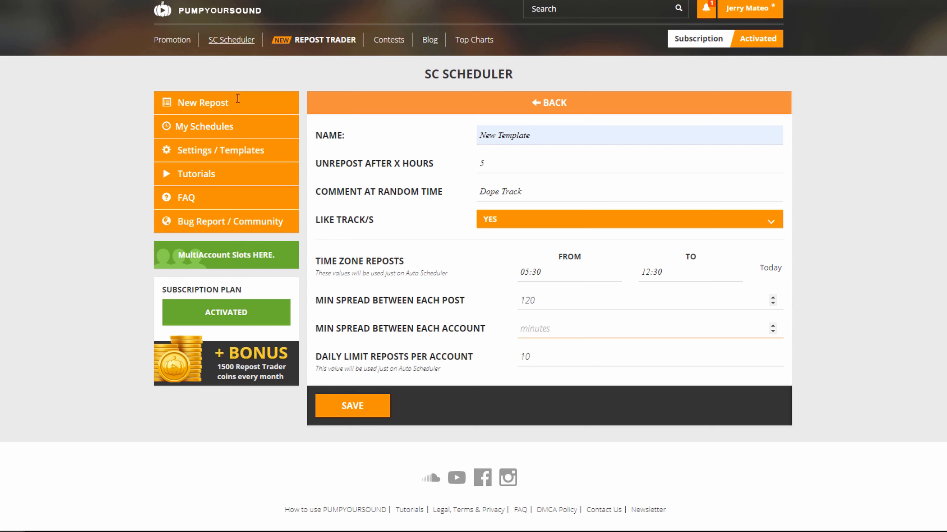
pyautogui.write('60')
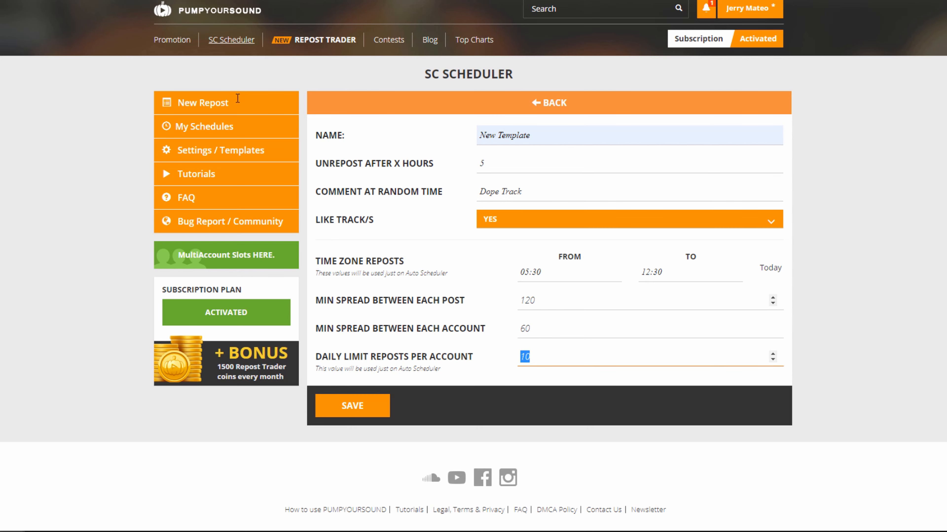
pyautogui.click(202, 102)
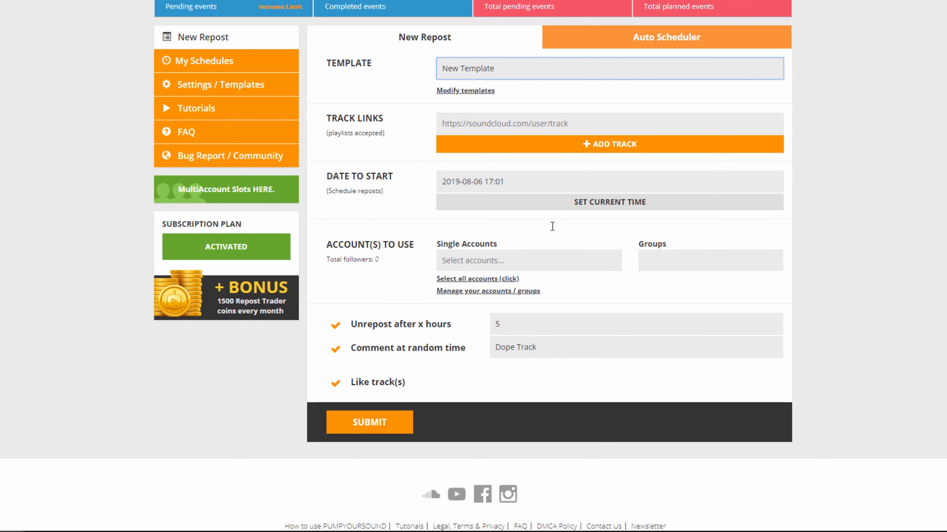
pyautogui.moveTo(506, 324)
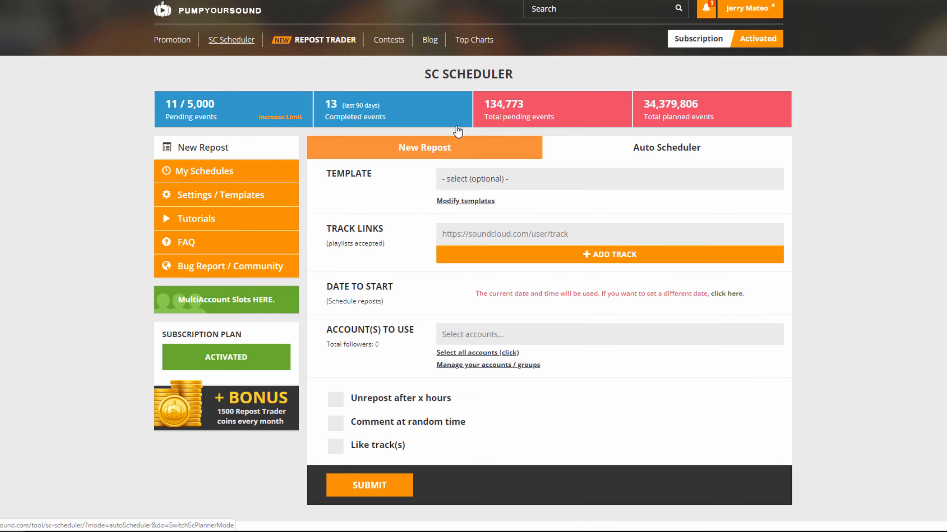
# Apply New Template to the repost and move to the Track Links field
pyautogui.click(608, 179)
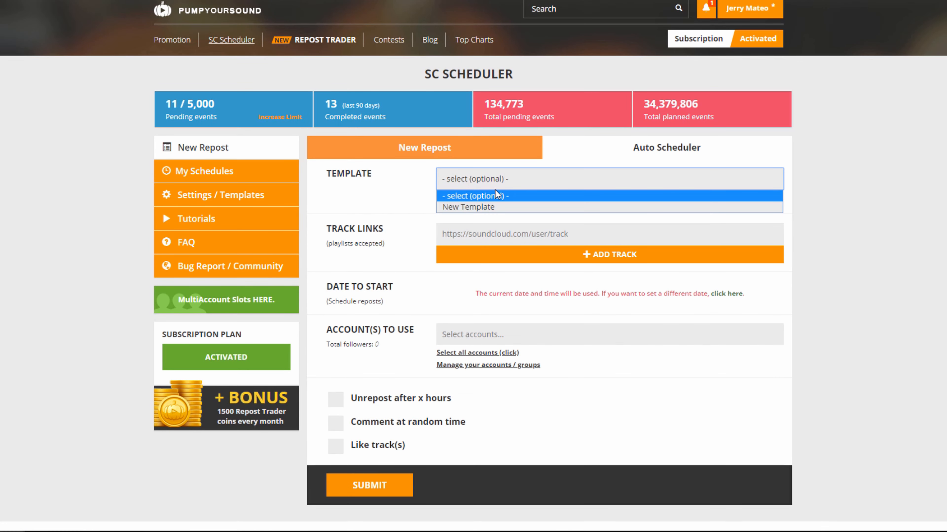
pyautogui.click(468, 207)
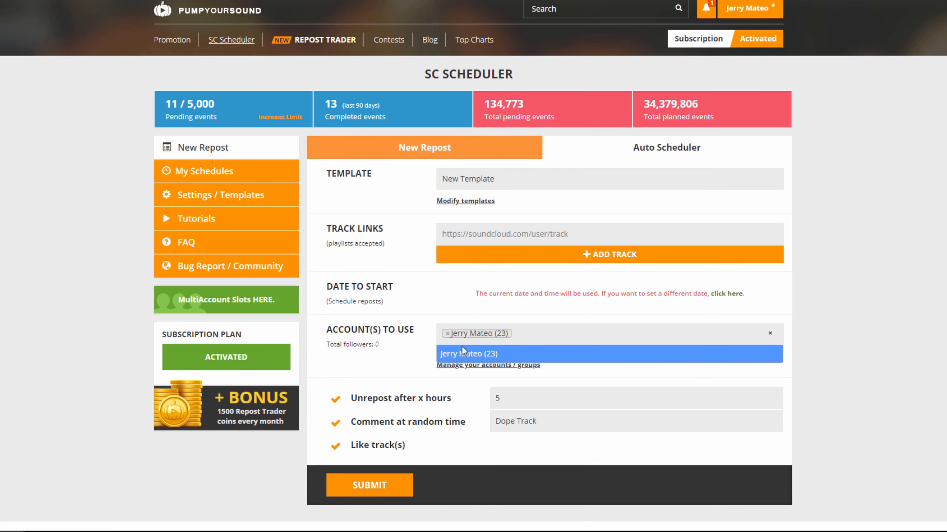
pyautogui.click(609, 234)
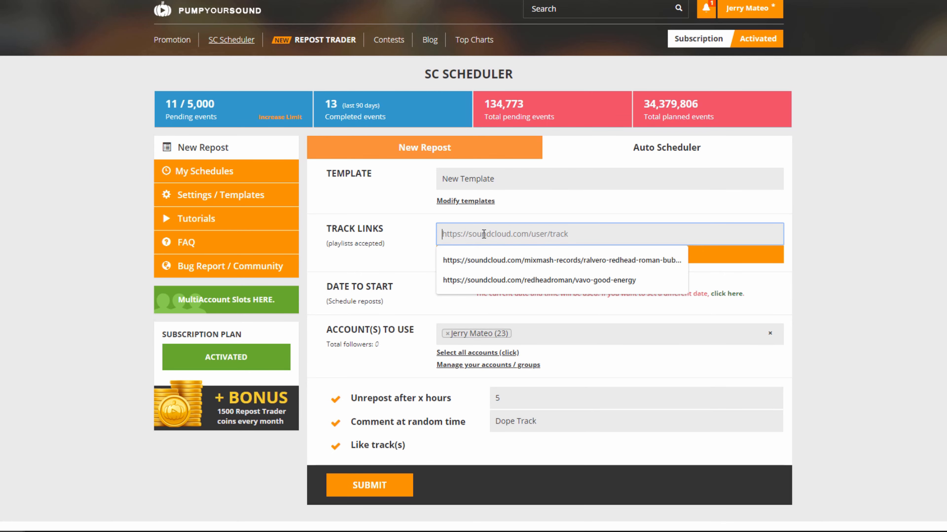